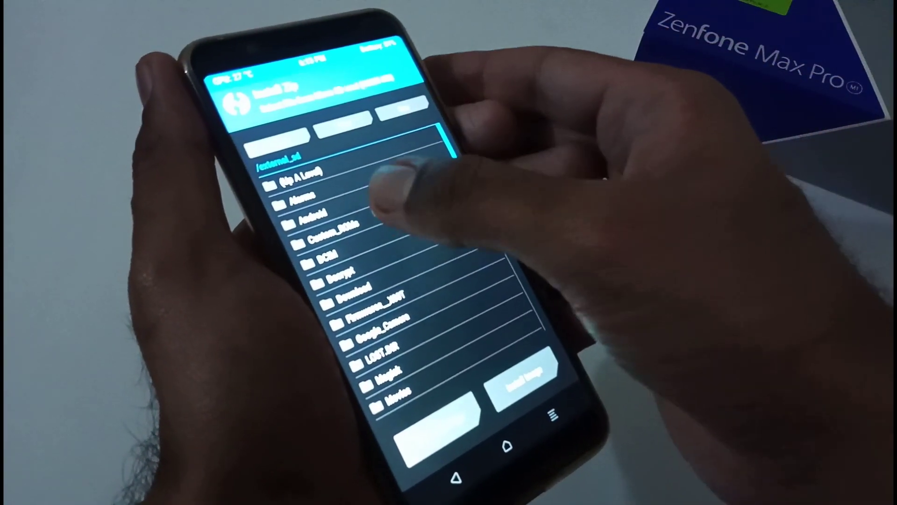
Browse the external SD card folders in TWRP for the Pixel Experience ROM zip
click(324, 236)
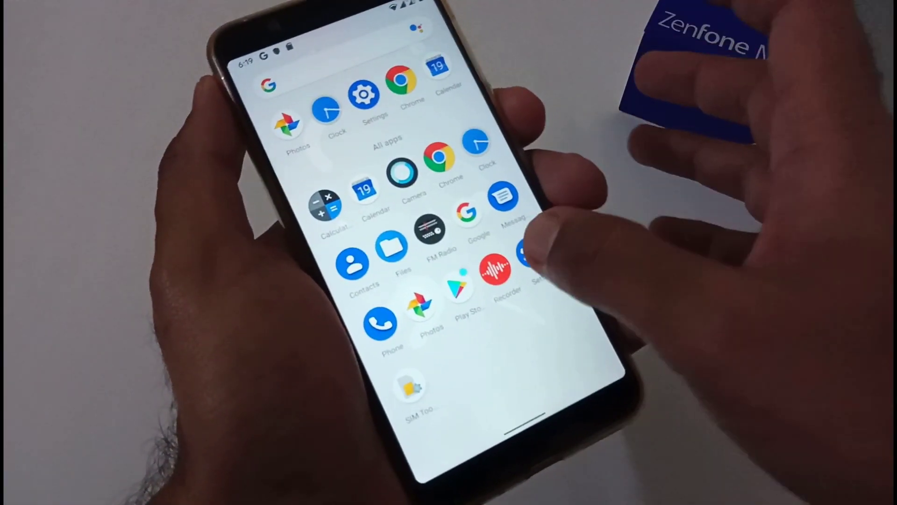
Switch system navigation to 2-button navigation under Settings > System > Gestures
click(364, 95)
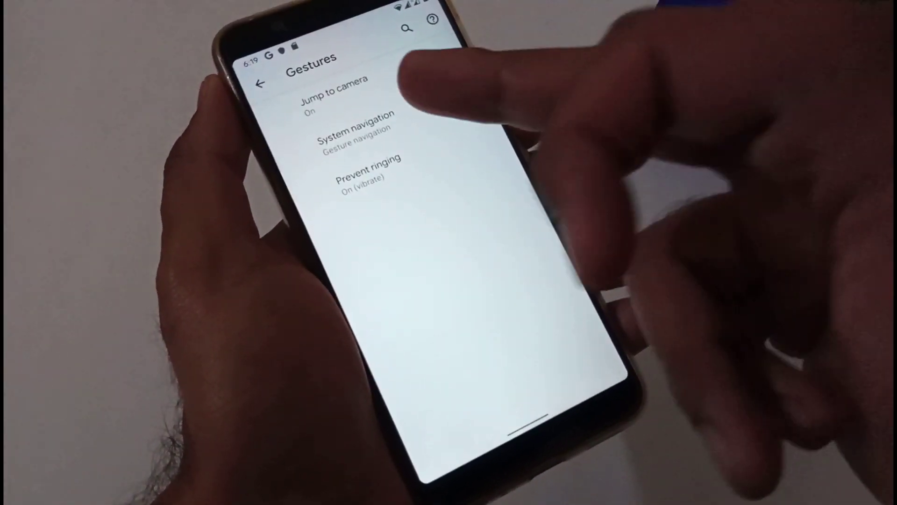
click(350, 136)
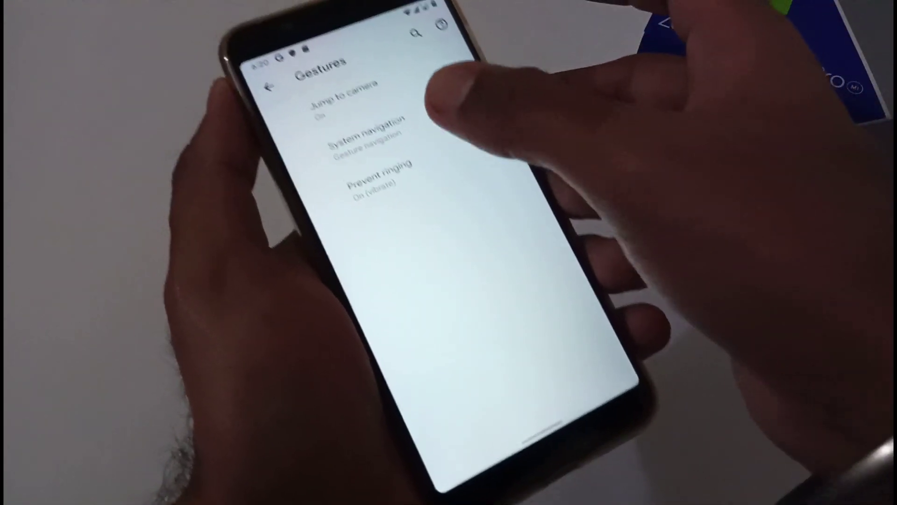
click(361, 136)
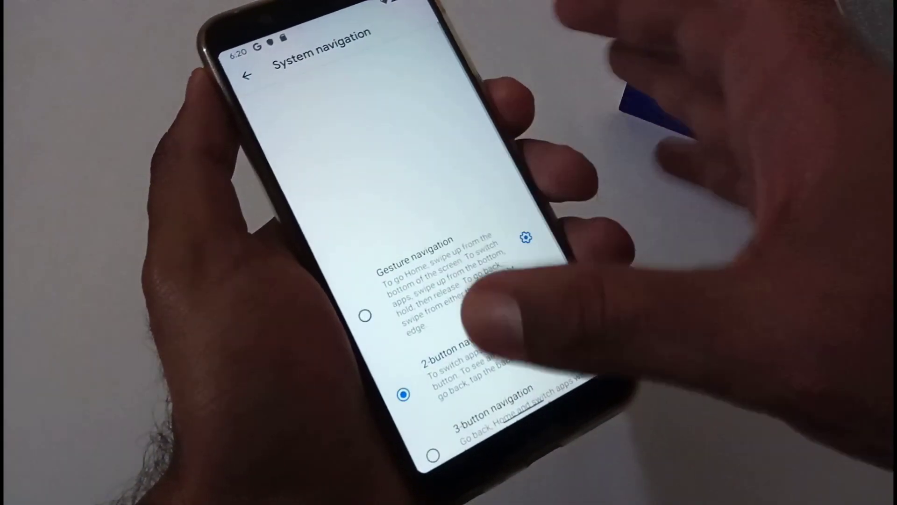
click(248, 75)
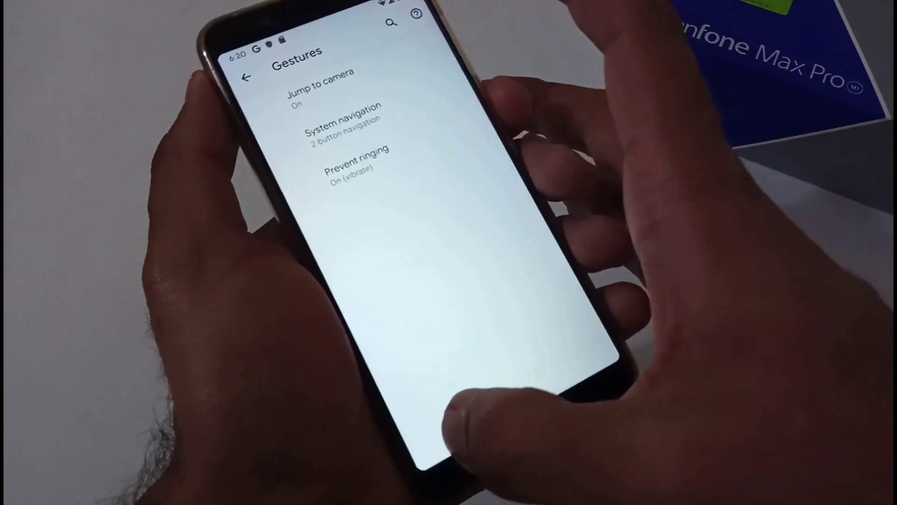